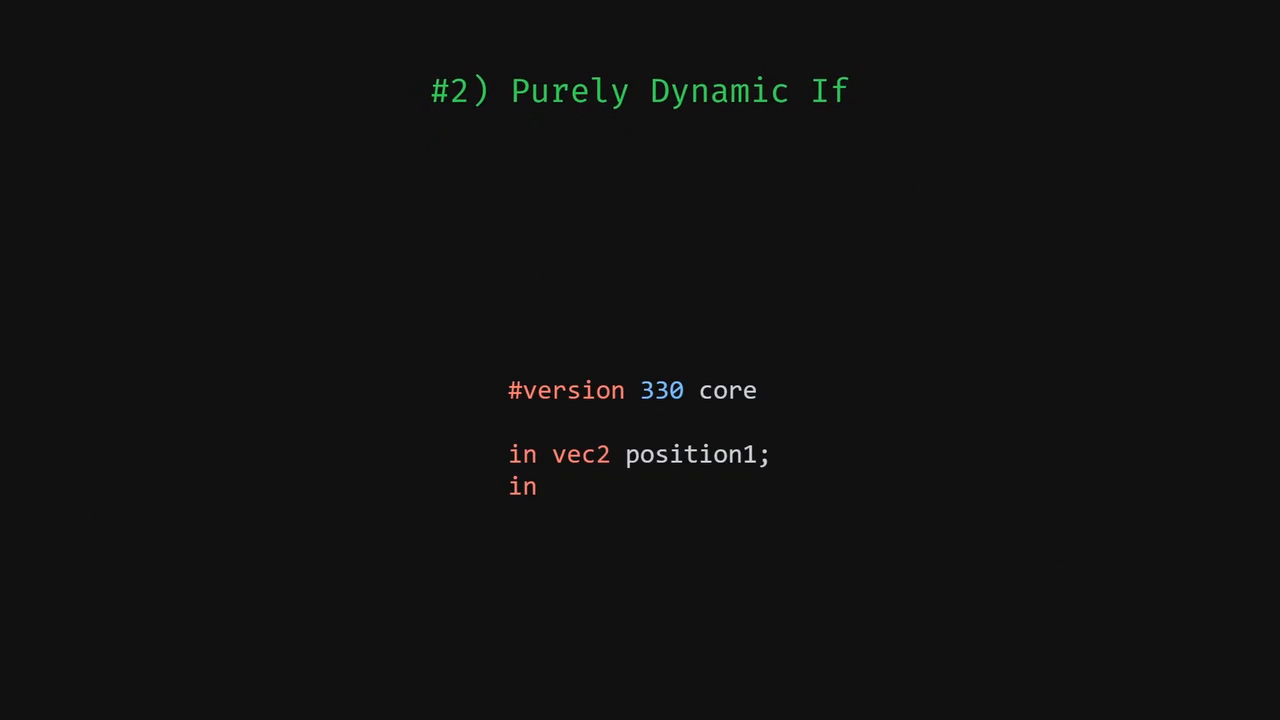
# Advance to the Purely Dynamic If slide so its shader code animates in
pyautogui.press('Right')
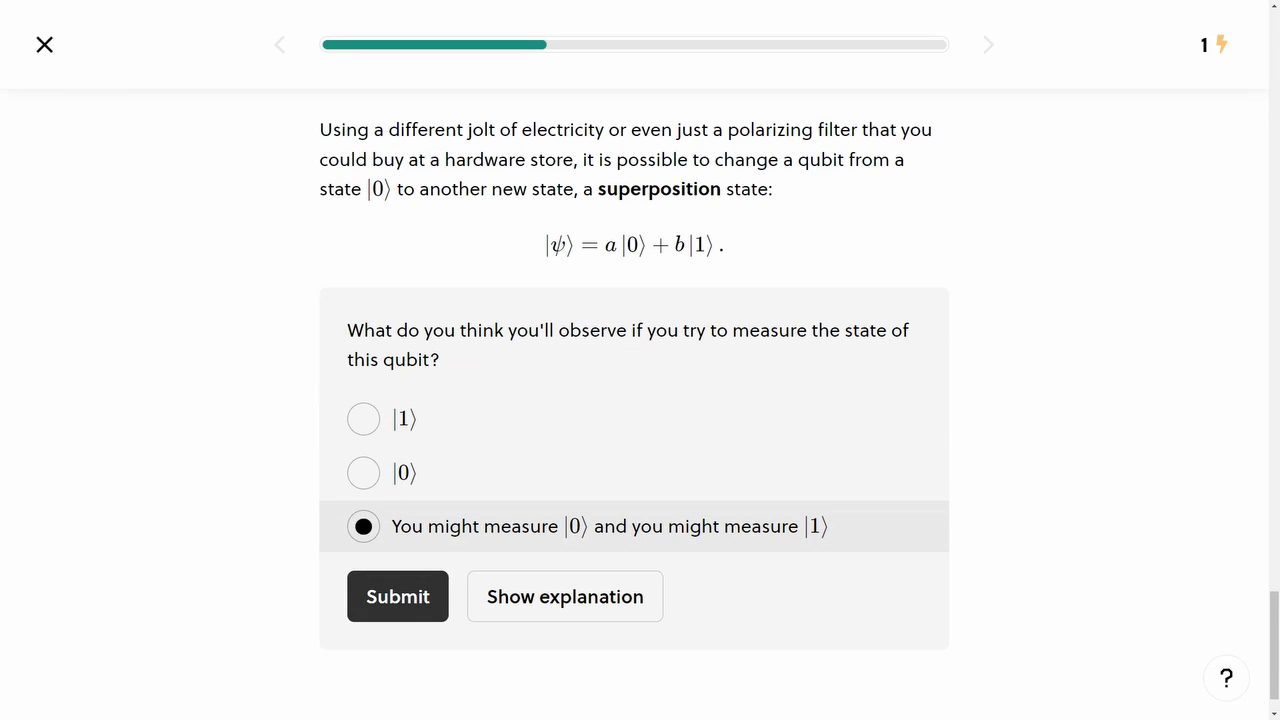
# Submit the 'you might measure |0⟩ and |1⟩' answer for 15 XP and reveal its explanation
pyautogui.click(396, 596)
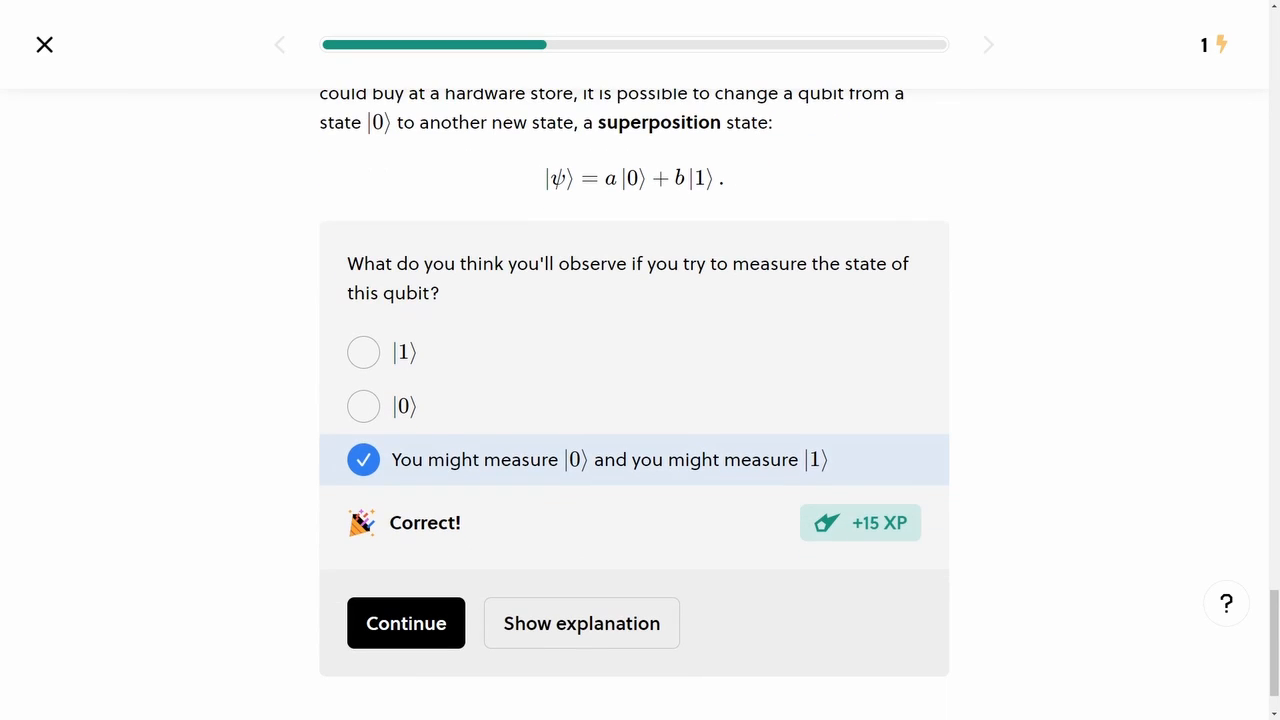
pyautogui.click(580, 624)
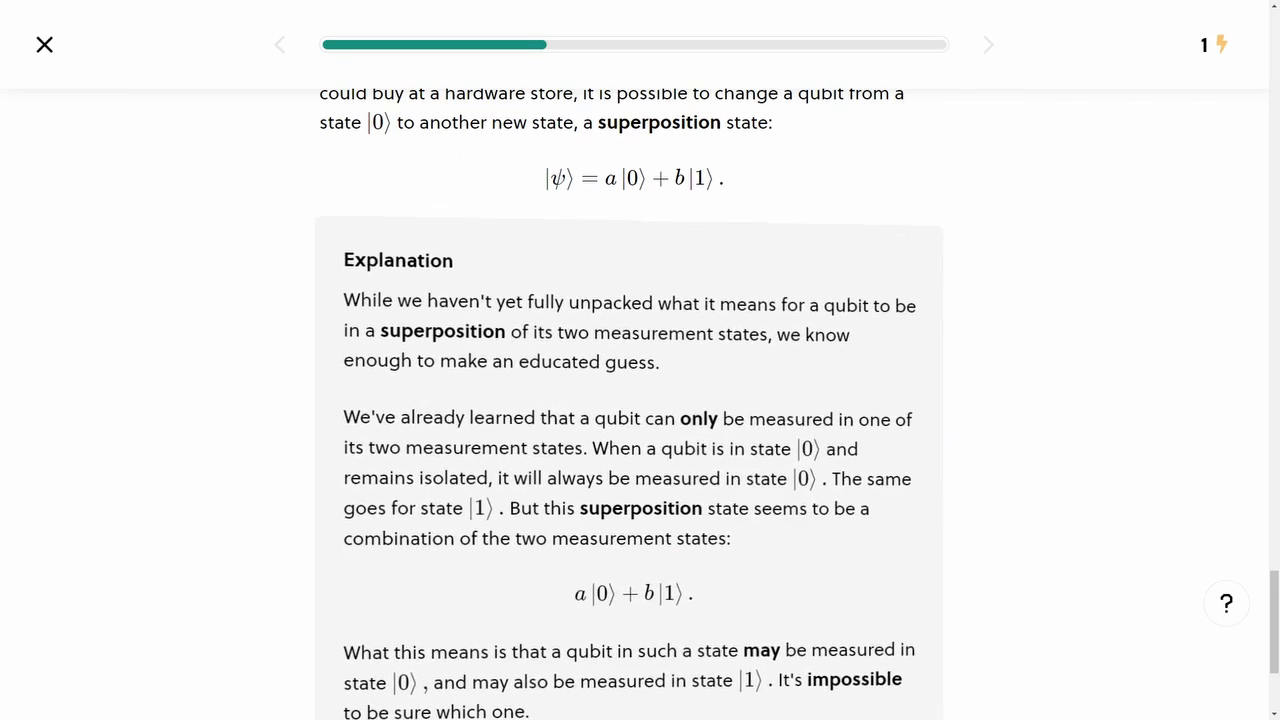
pyautogui.scroll(-3)
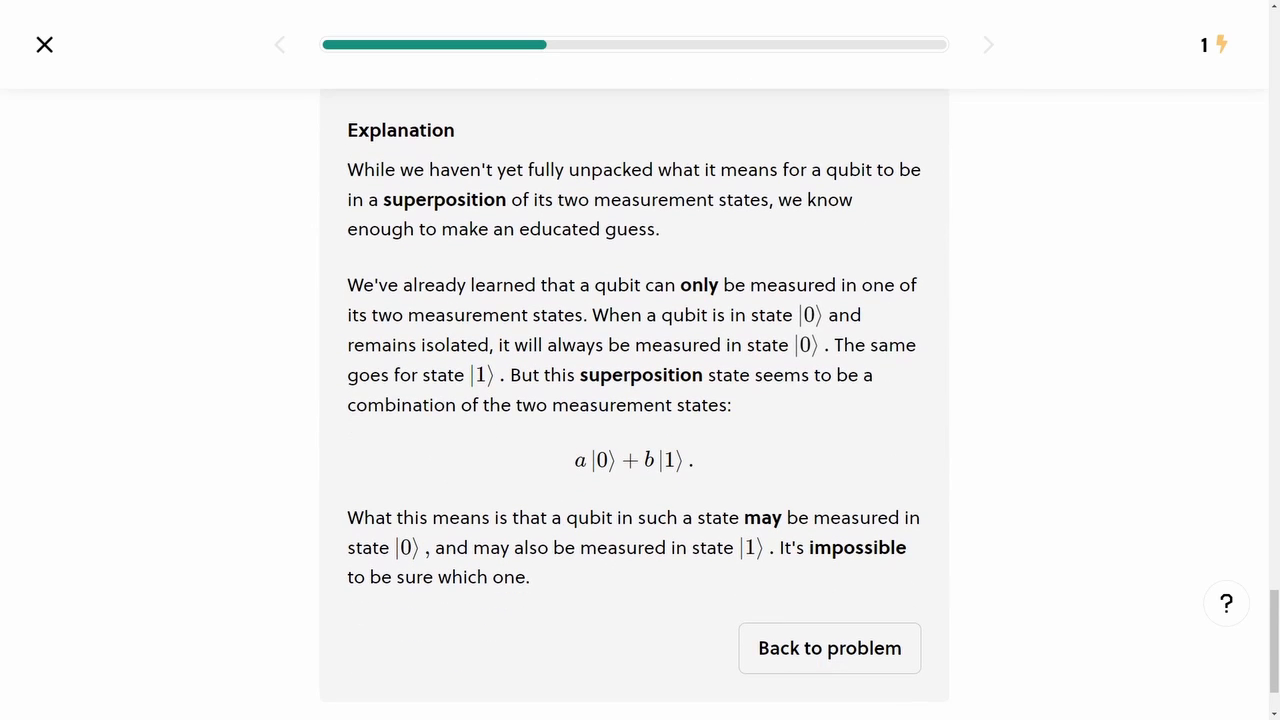